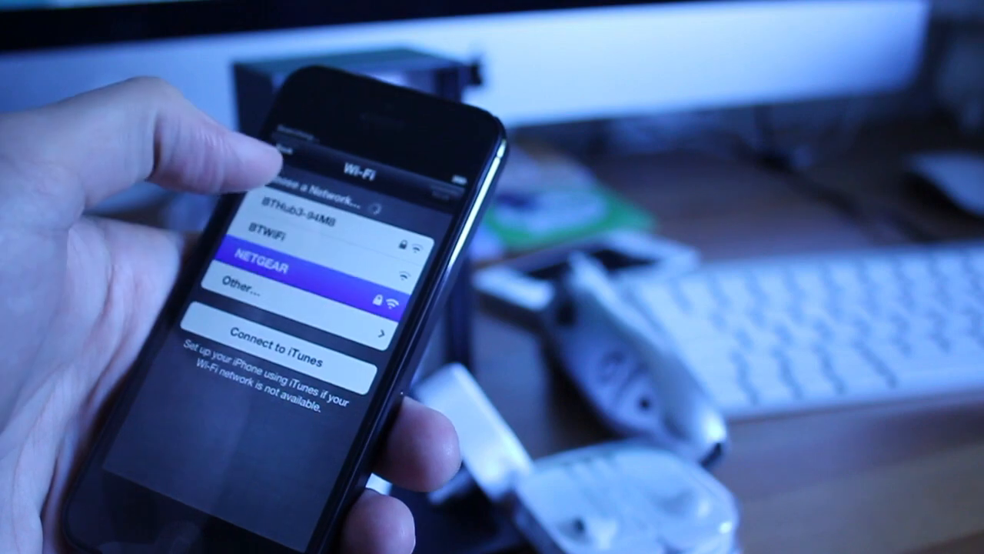
# - Join the NETGEAR network with its entered Wi-Fi password
pyautogui.click(269, 264)
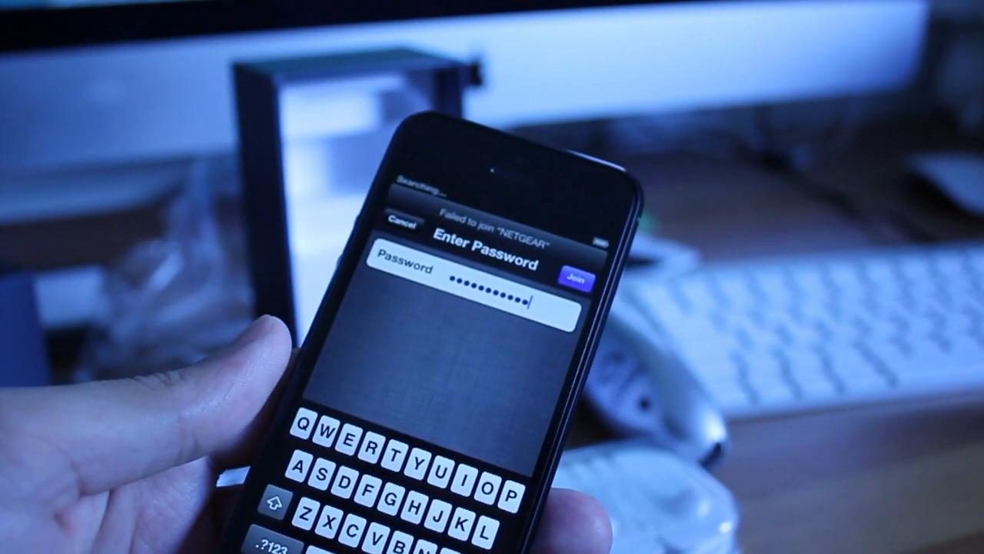
pyautogui.click(574, 277)
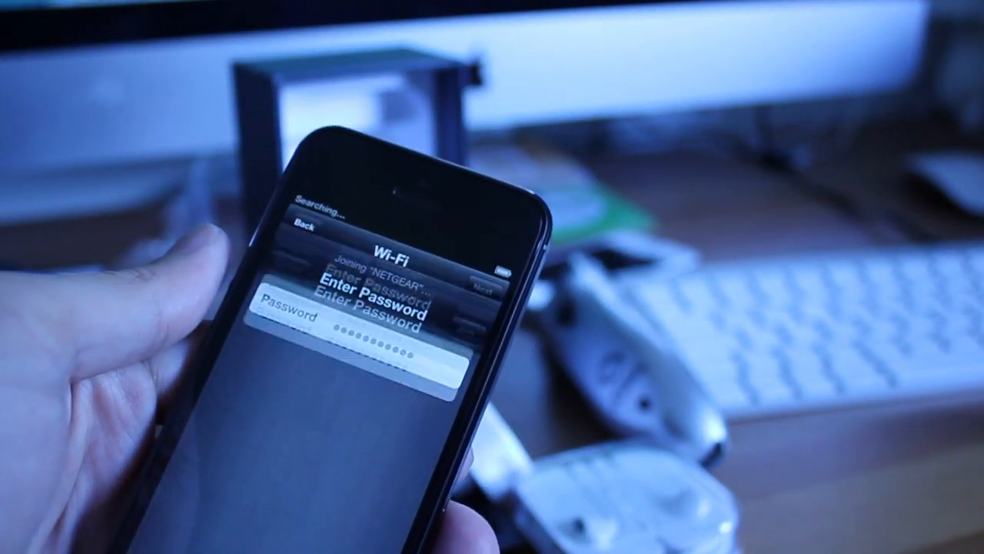